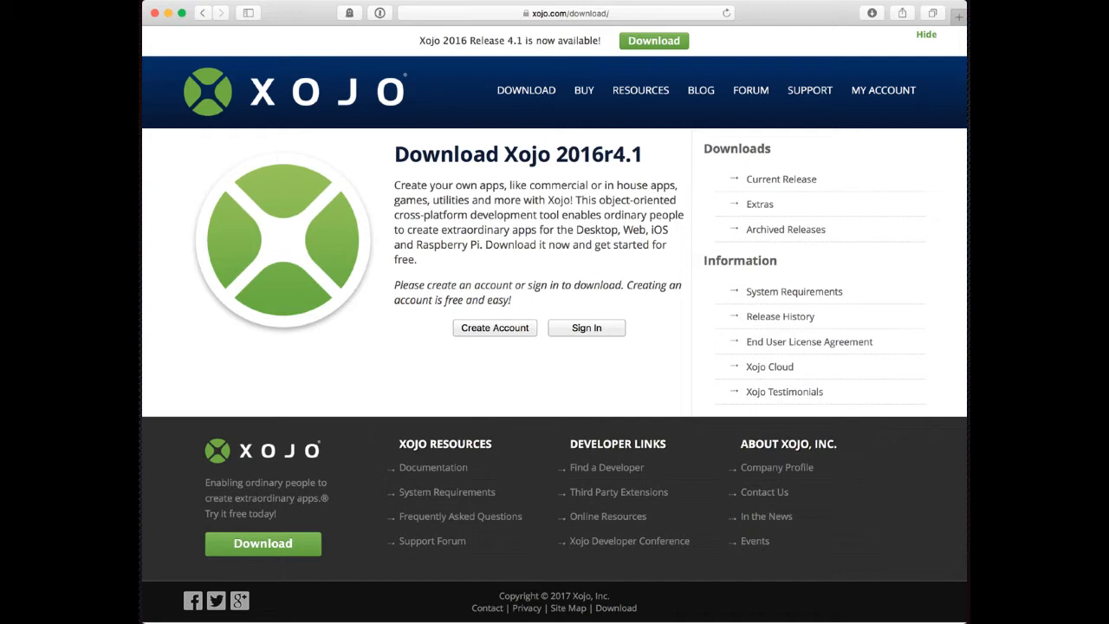
Open the Xojo ID sign-in form from the Xojo 2016r4.1 download page.
{"action": "left_click", "coordinate": [494, 327]}
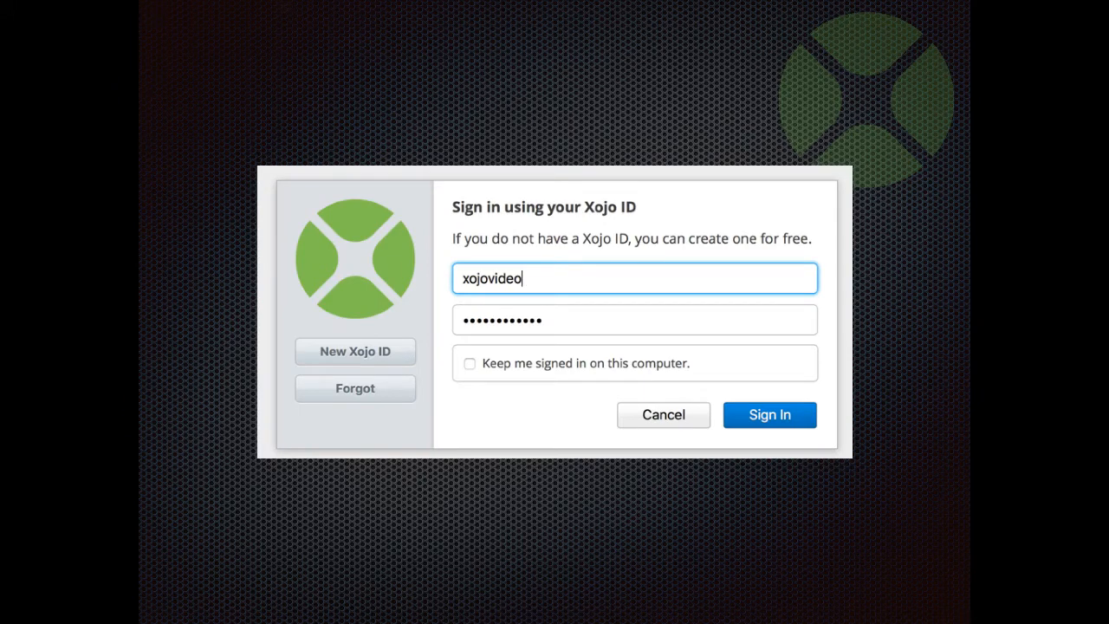
Submit the entered Xojo ID and password to log in to the Xojo website.
{"action": "left_click", "coordinate": [769, 414]}
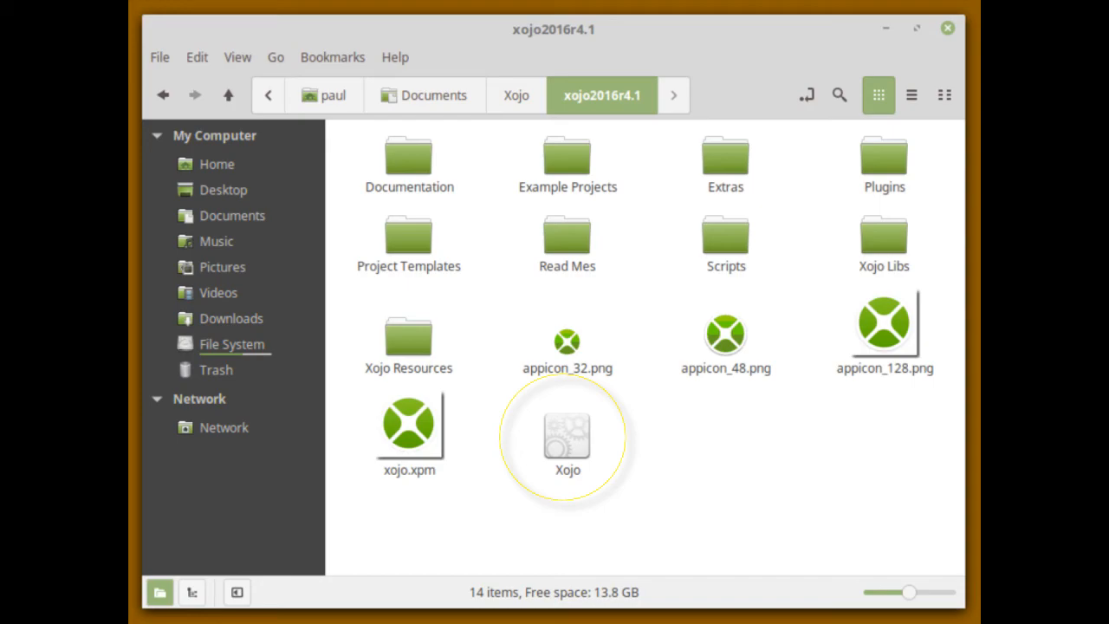
Launch the Xojo application from Documents/Xojo/xojo2016r4.1 in Nemo.
{"action": "double_click", "coordinate": [568, 424]}
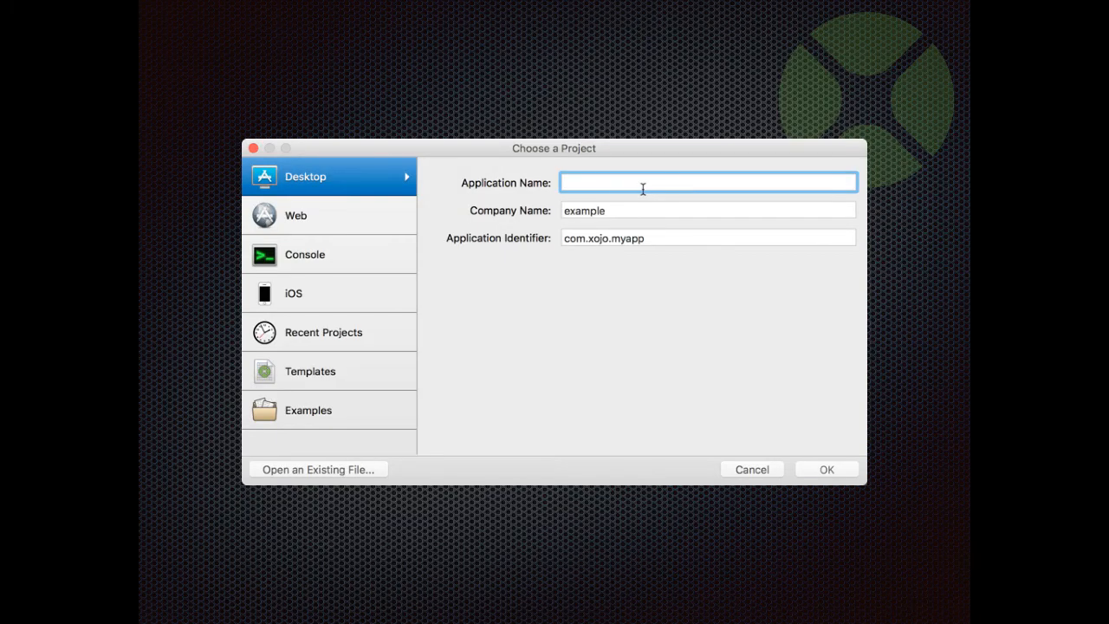